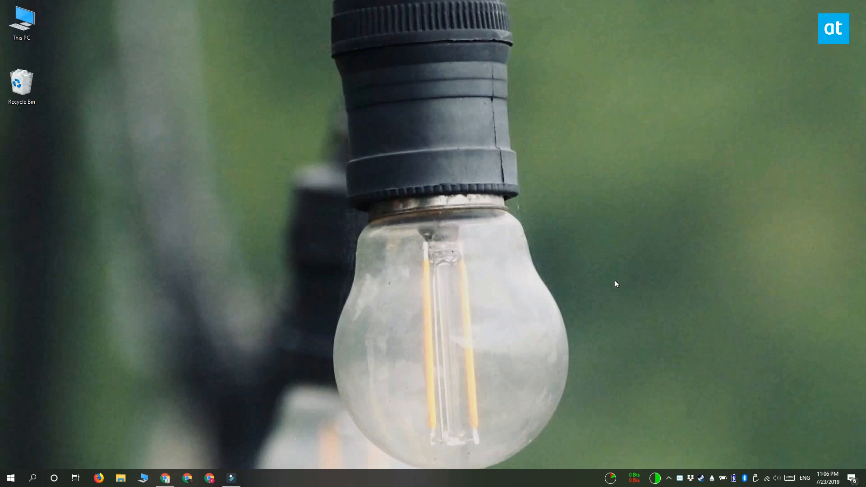
{"action": "mouse_move", "coordinate": [523, 140]}
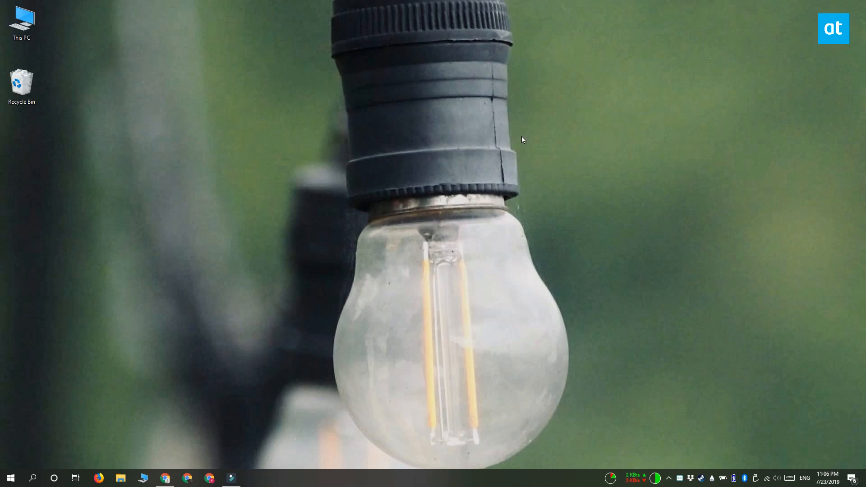
{"action": "mouse_move", "coordinate": [345, 236]}
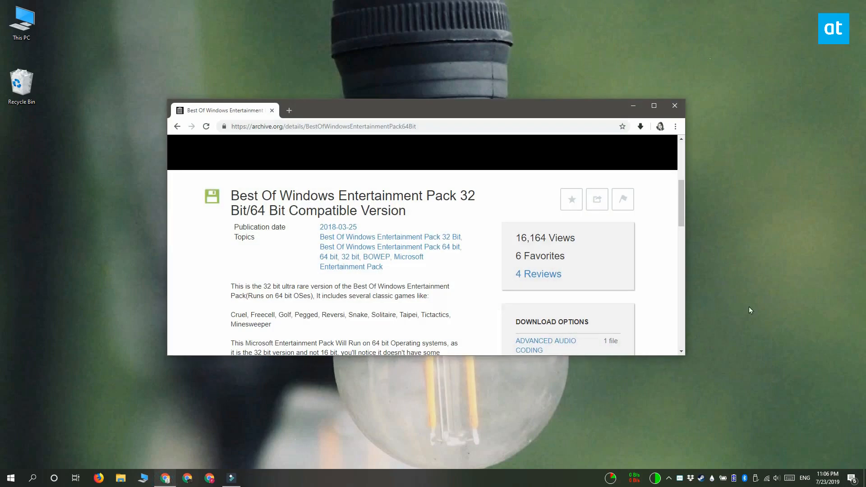
{"action": "mouse_move", "coordinate": [758, 310]}
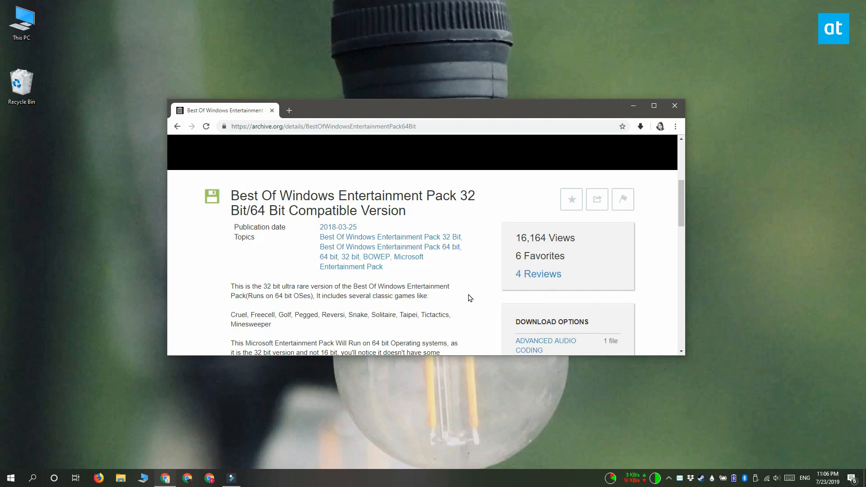
Step: Show all files of the Best Of Windows Entertainment Pack and download the 20 original files
{"action": "scroll", "scroll_direction": "down", "scroll_amount": 3}
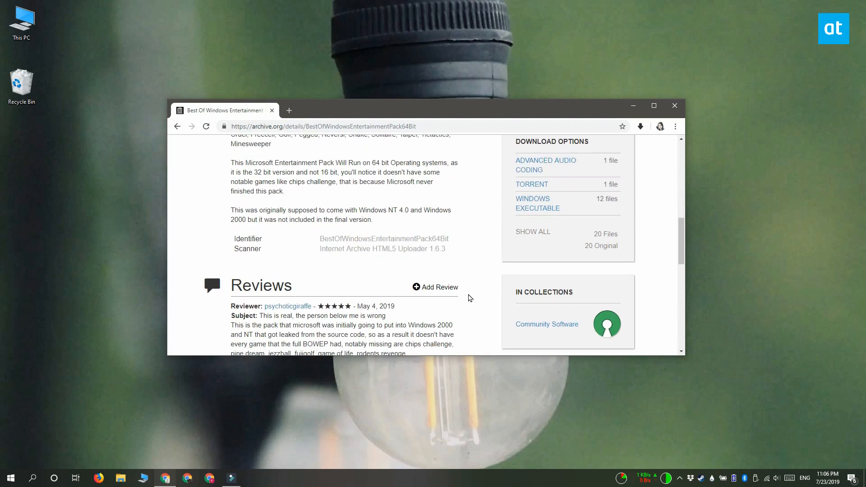
{"action": "left_click", "coordinate": [536, 203]}
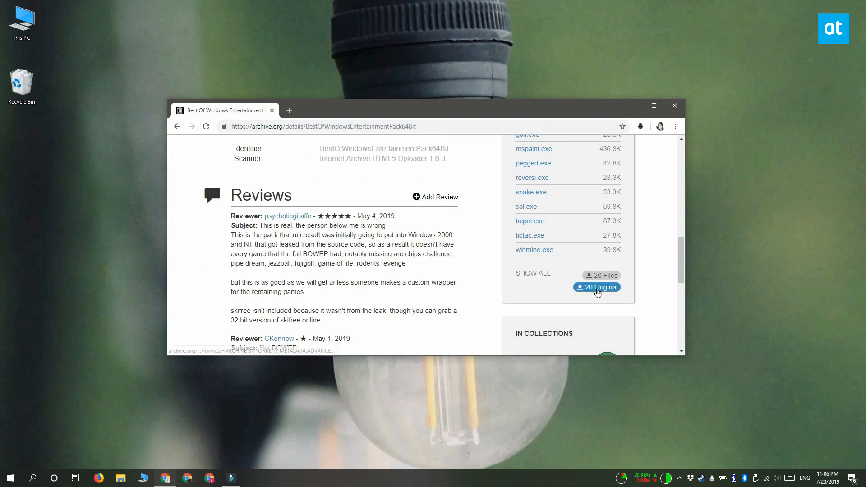
{"action": "left_click", "coordinate": [598, 287]}
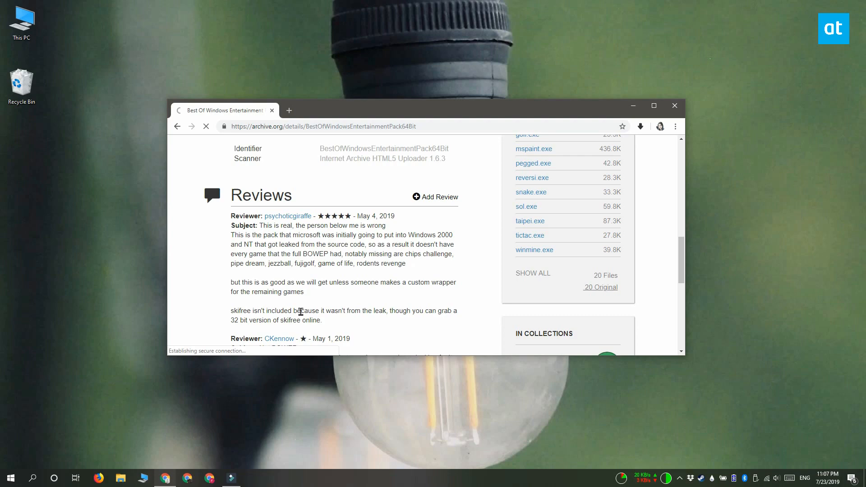
Step: Save the entertainment pack zip to the Desktop and open its extracted folder
{"action": "left_click", "coordinate": [640, 126]}
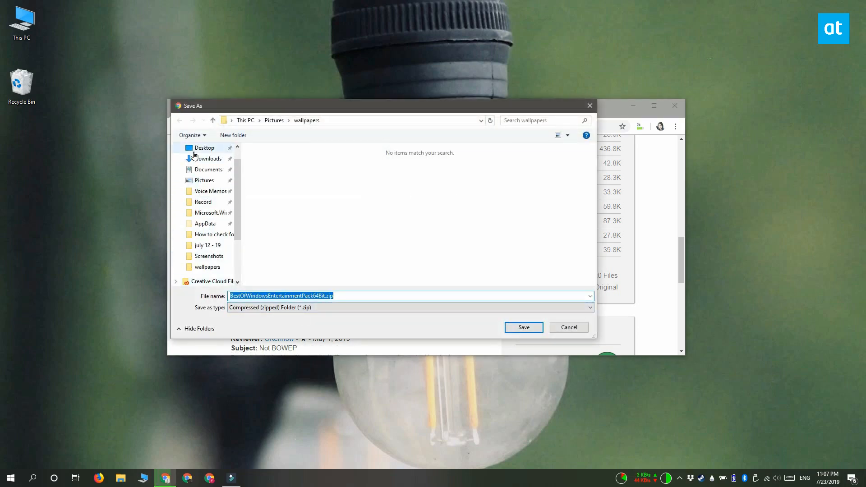
{"action": "left_click", "coordinate": [523, 327]}
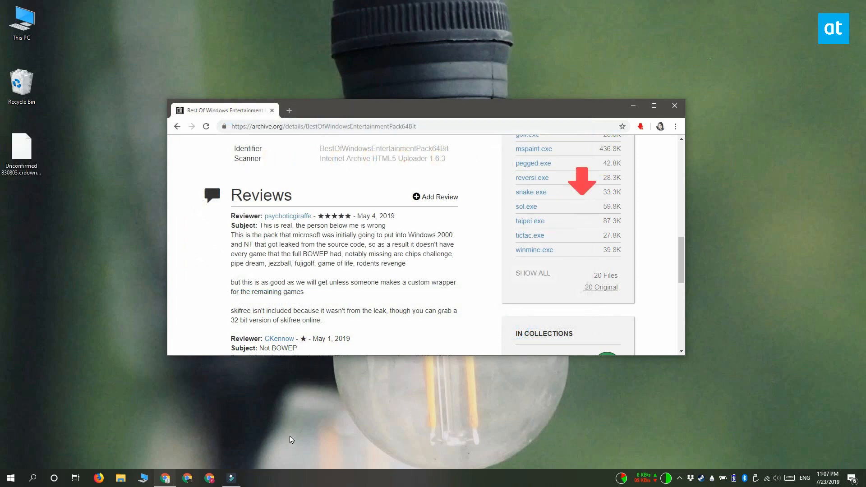
{"action": "left_click", "coordinate": [288, 110]}
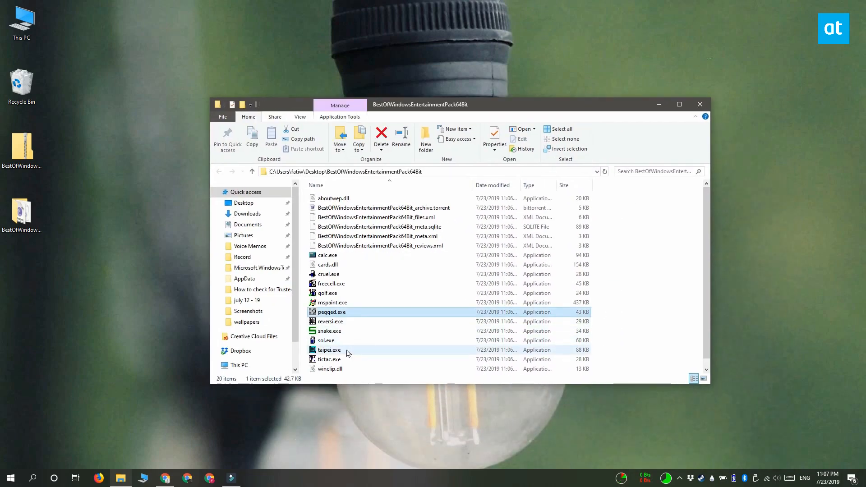
Step: Scroll the pack folder and launch winmine.exe
{"action": "scroll", "scroll_direction": "down", "scroll_amount": 3}
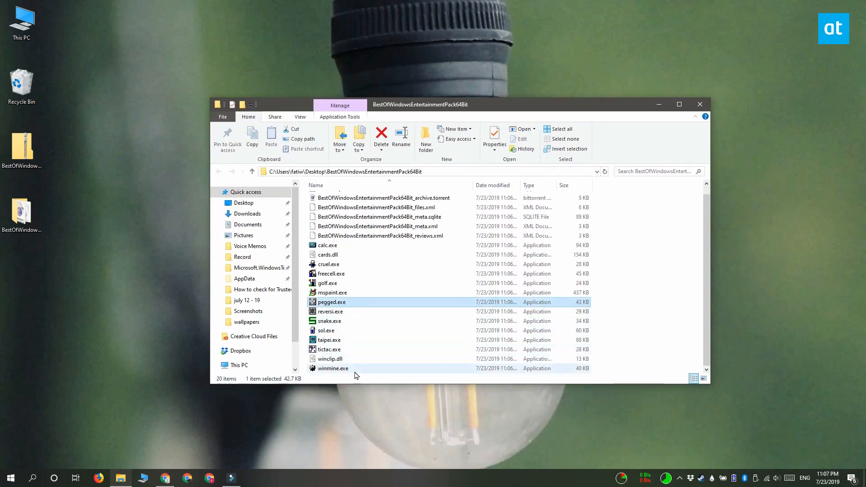
{"action": "double_click", "coordinate": [333, 369]}
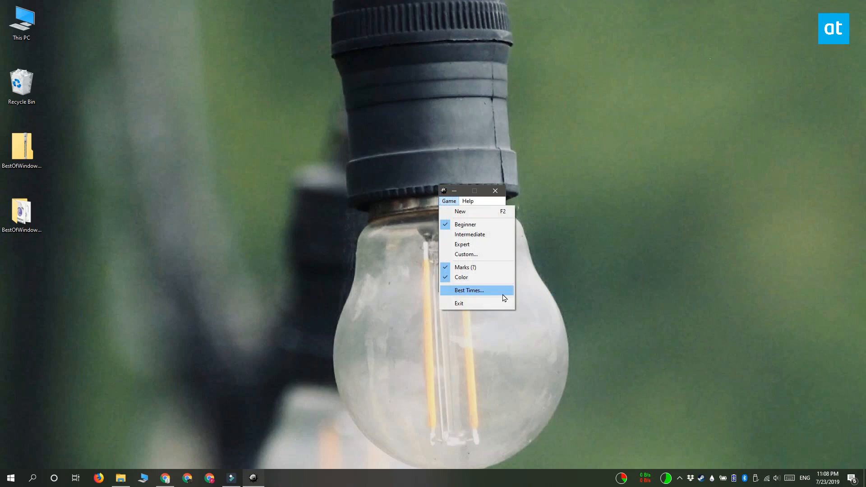
Step: Apply a custom Minesweeper field with a larger height and 10 mines
{"action": "left_click", "coordinate": [466, 254]}
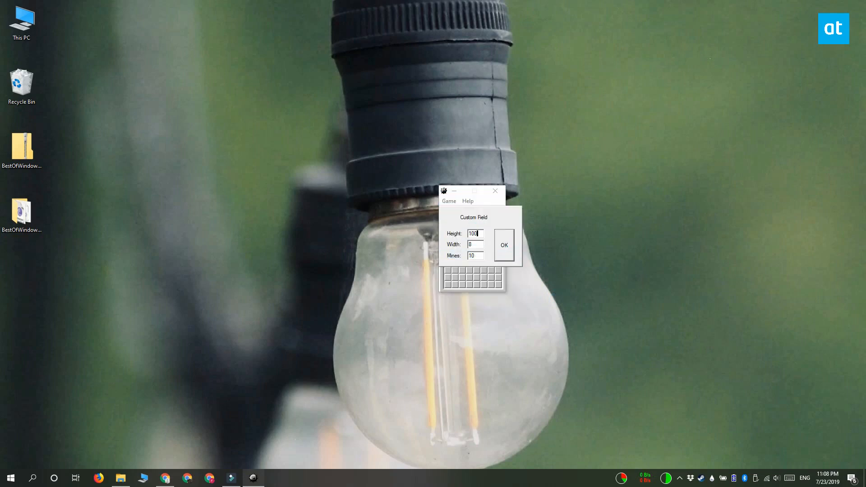
{"action": "left_click", "coordinate": [503, 245]}
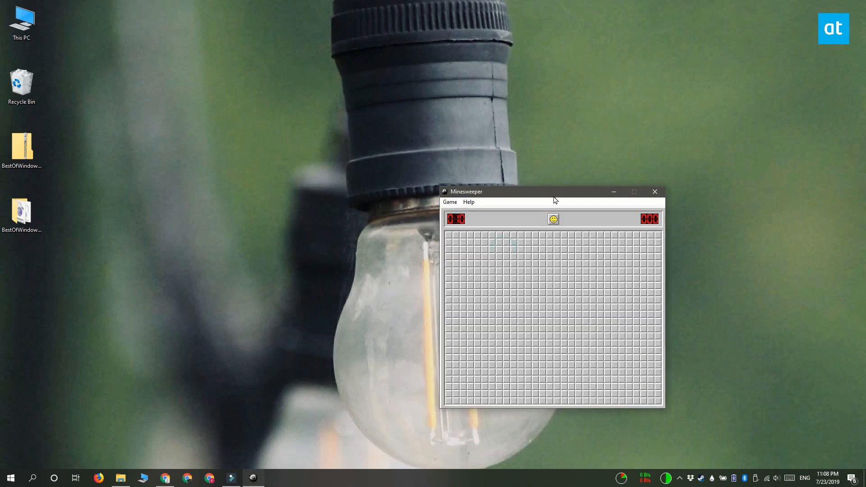